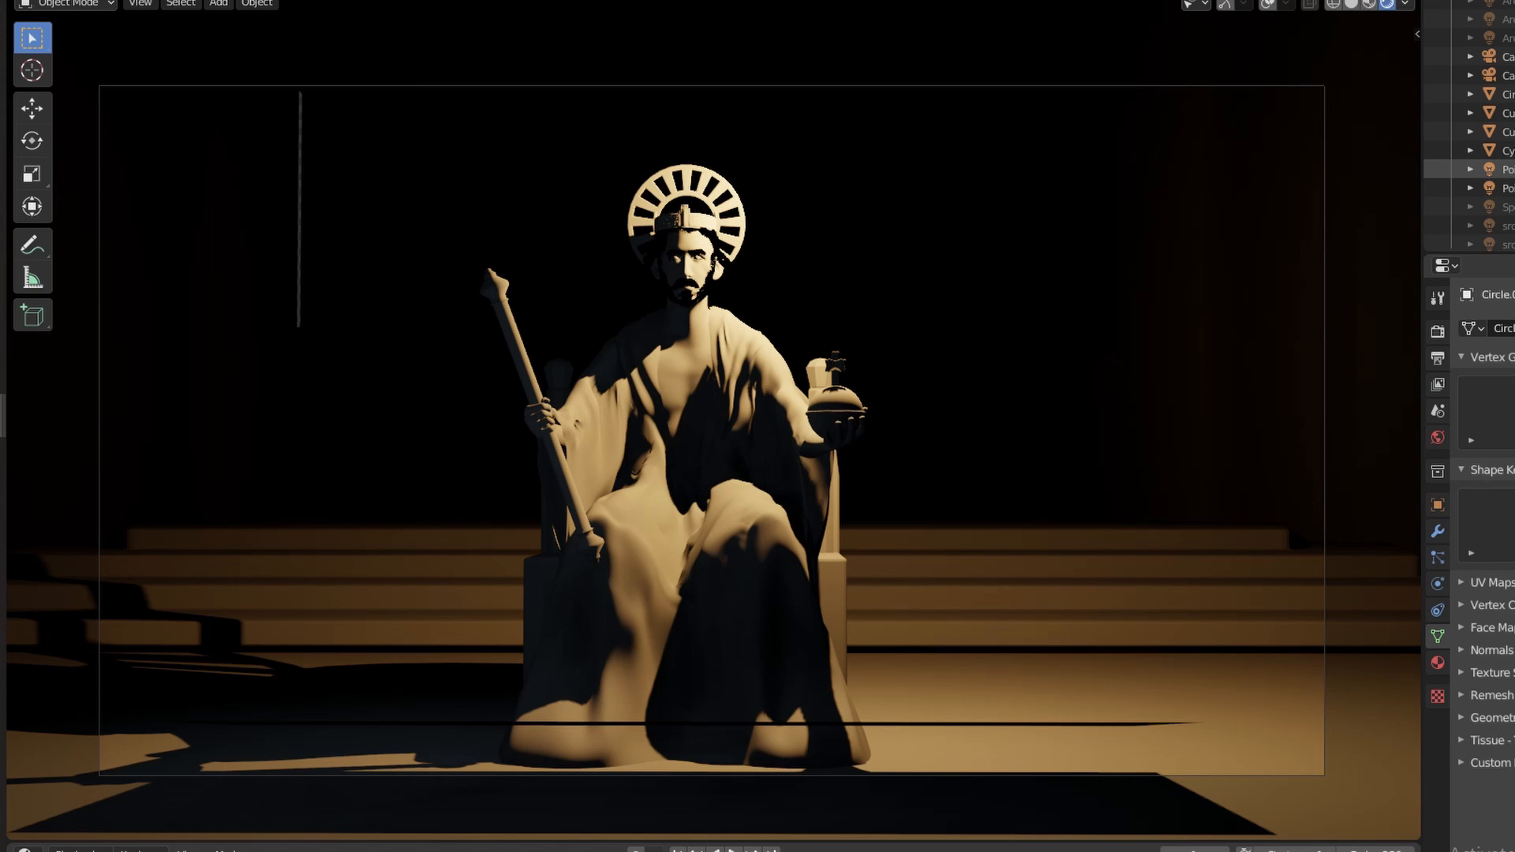
Make the statue's light an Area light with Size 0 m for hard-edged shadows.
{"action": "left_click", "coordinate": [1504, 168]}
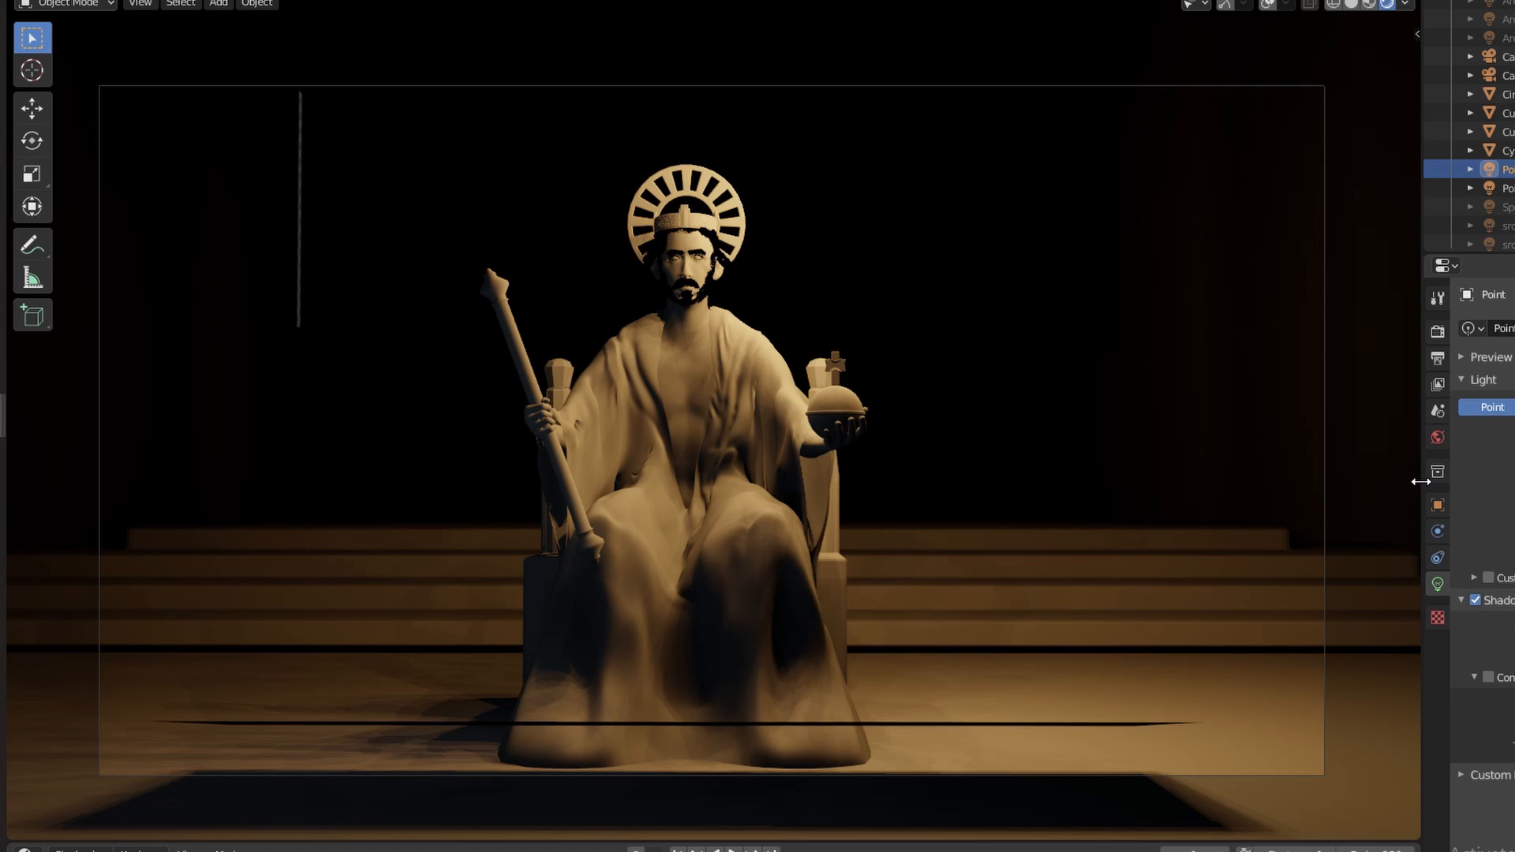
{"action": "mouse_move", "coordinate": [1269, 11]}
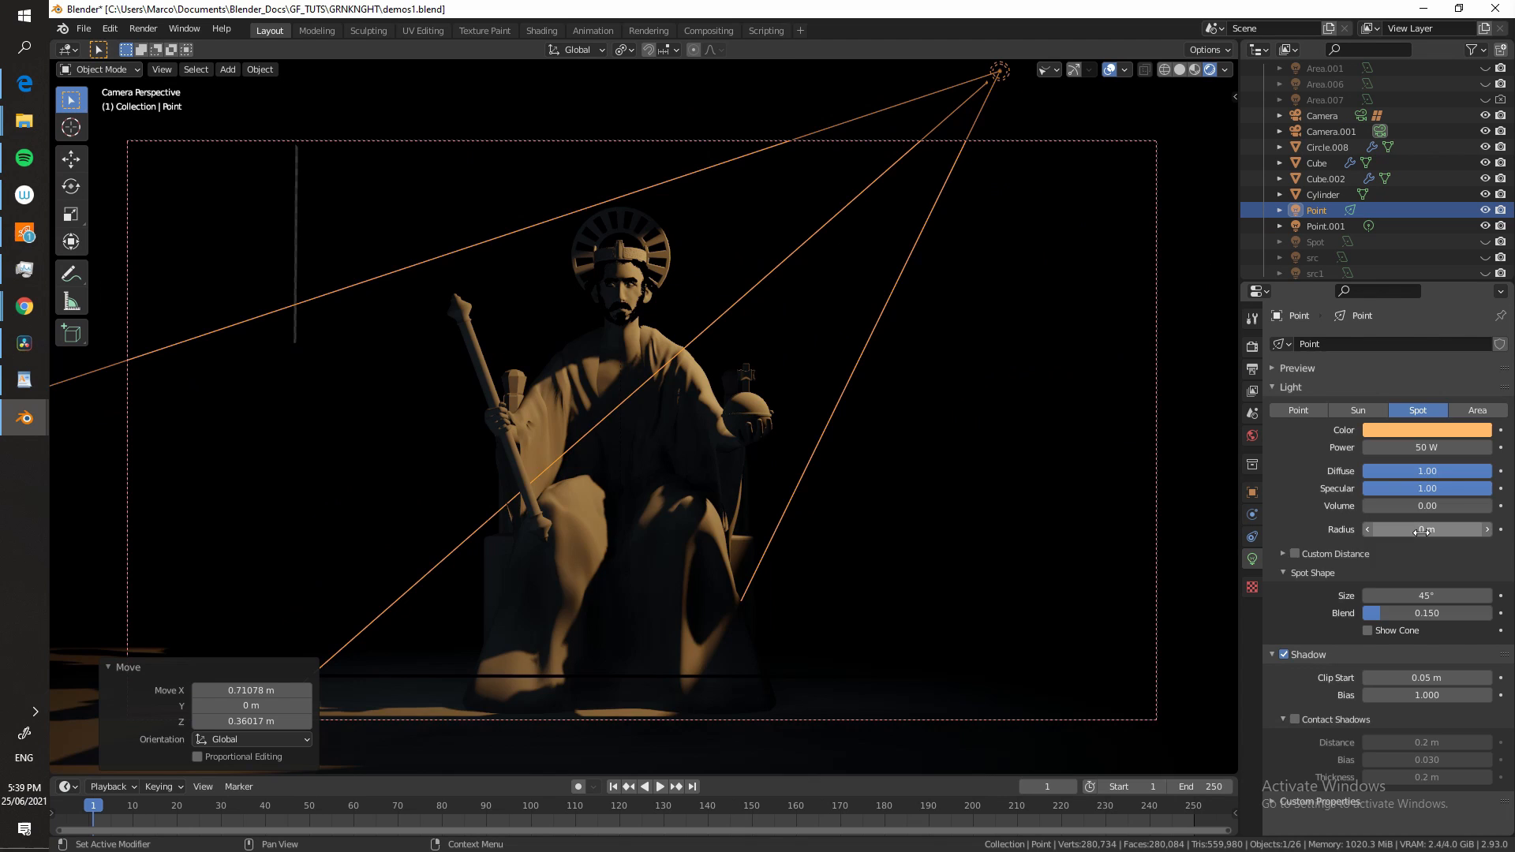
{"action": "left_click", "coordinate": [1472, 453]}
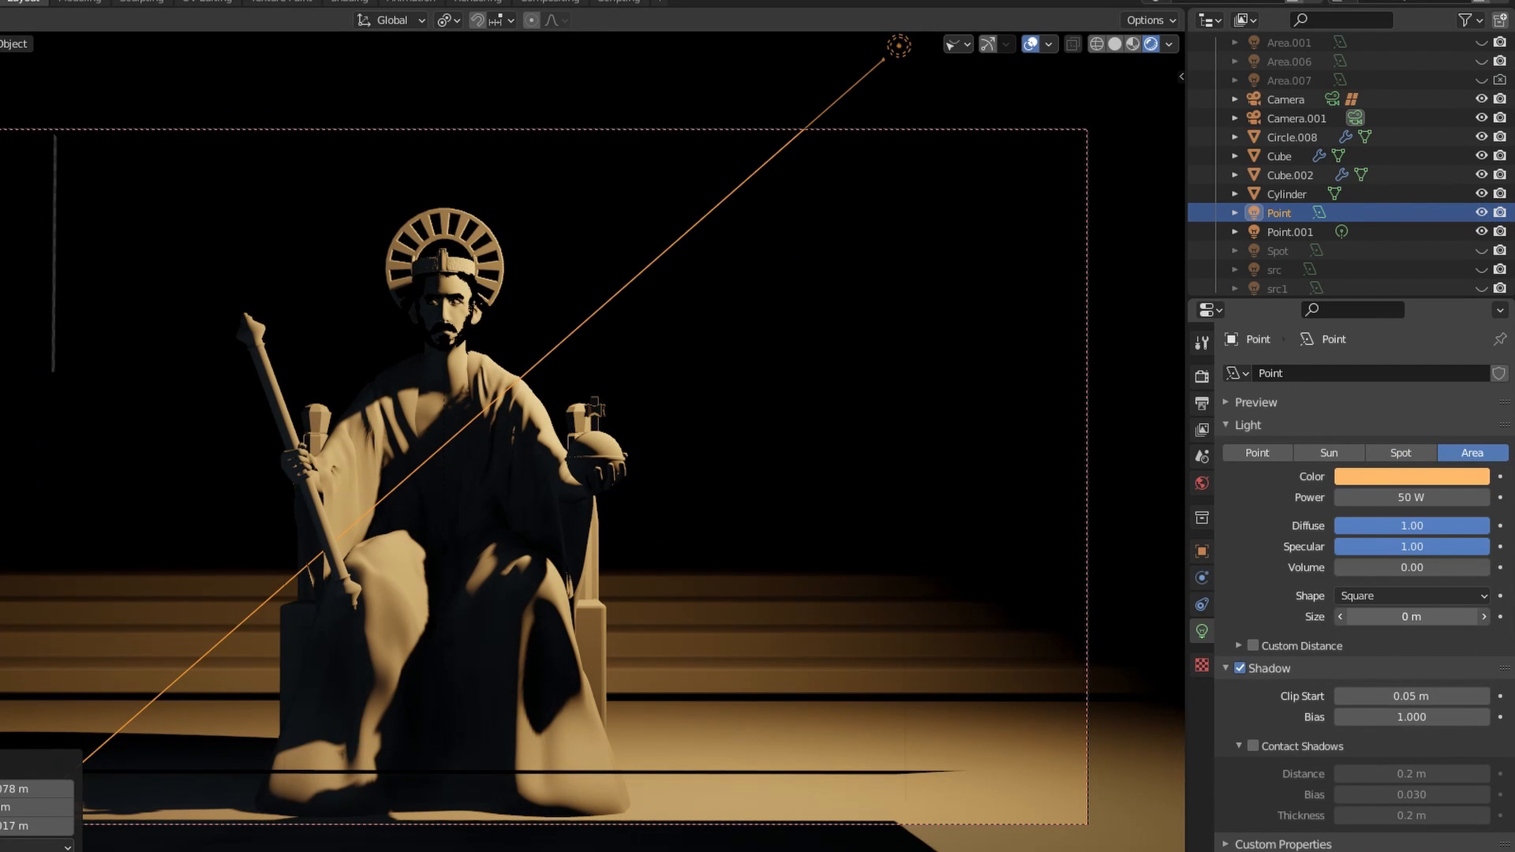
{"action": "left_click_drag", "start_coordinate": [1411, 617], "coordinate": [1440, 617]}
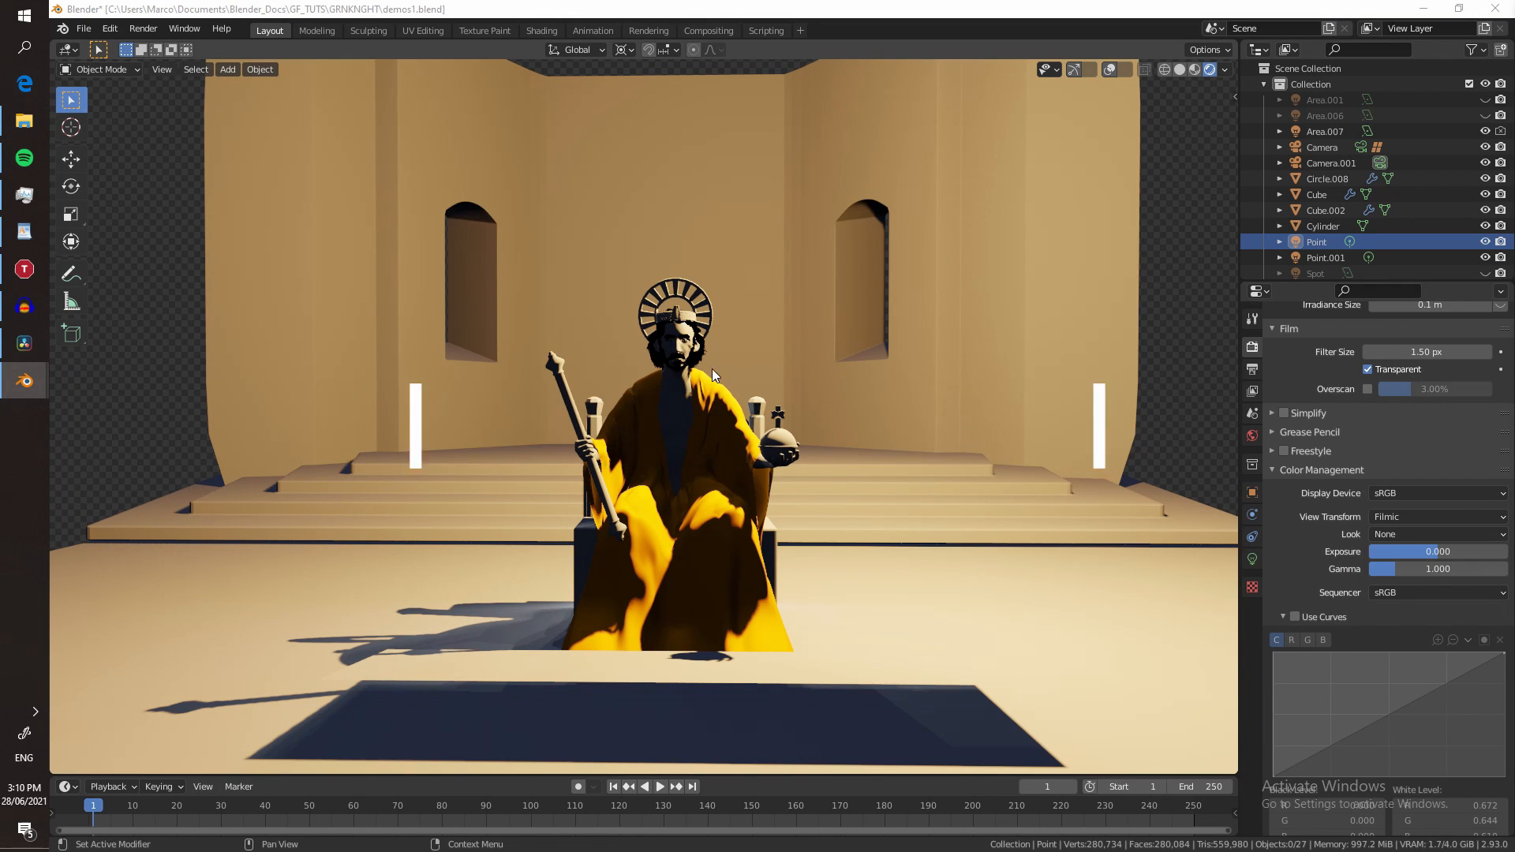
Set the View Transform to False Color to read the scene's exposure.
{"action": "left_click", "coordinate": [1434, 516]}
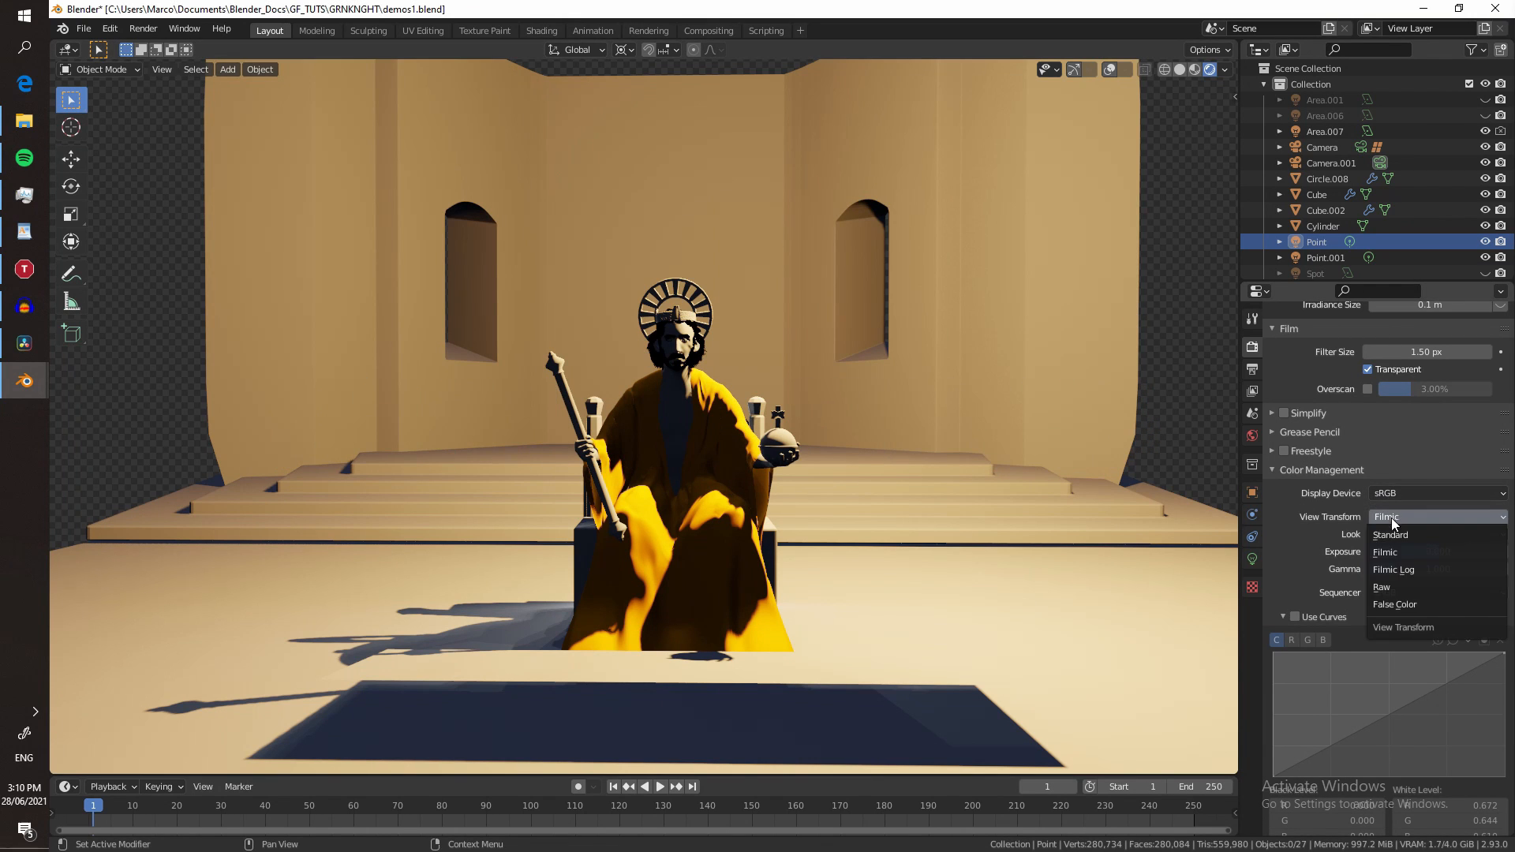
{"action": "mouse_move", "coordinate": [1435, 605]}
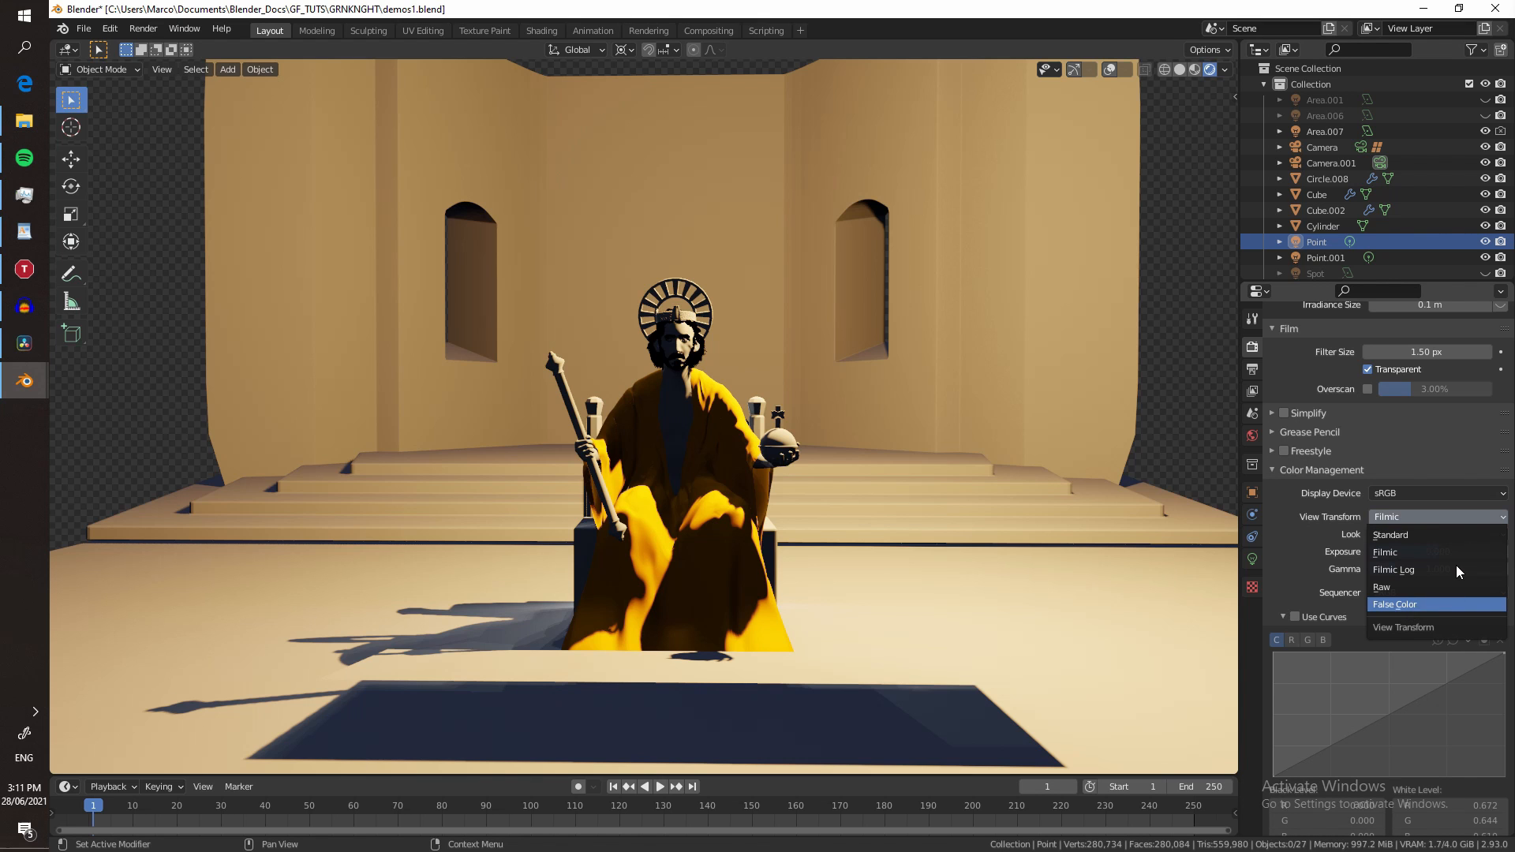
{"action": "left_click", "coordinate": [1394, 604]}
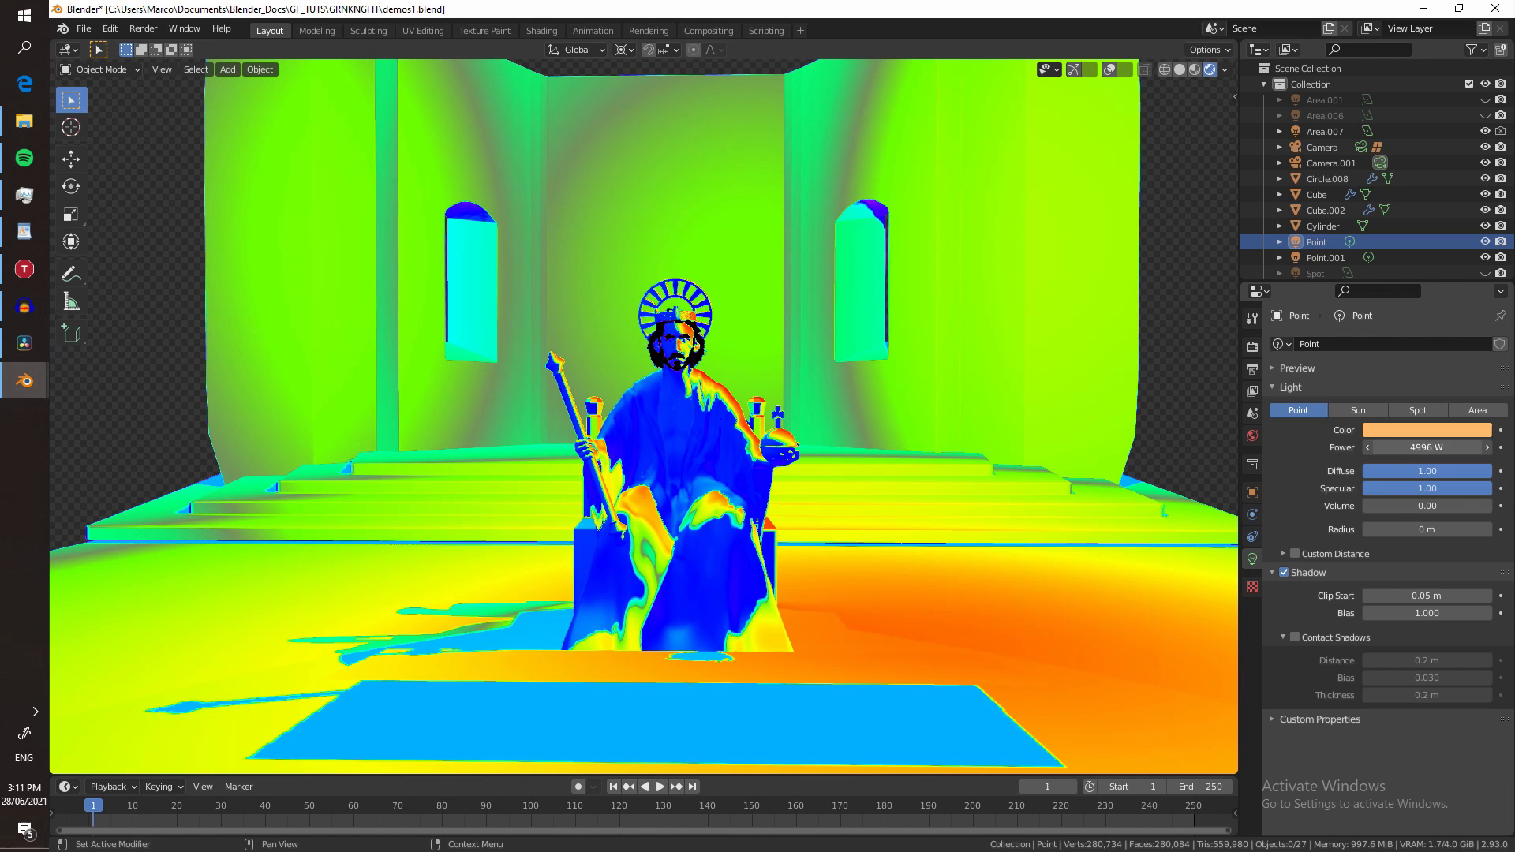
Lower the point light's Power to 2000 W so the map reads mostly green.
{"action": "left_click_drag", "start_coordinate": [1449, 447], "coordinate": [1411, 446]}
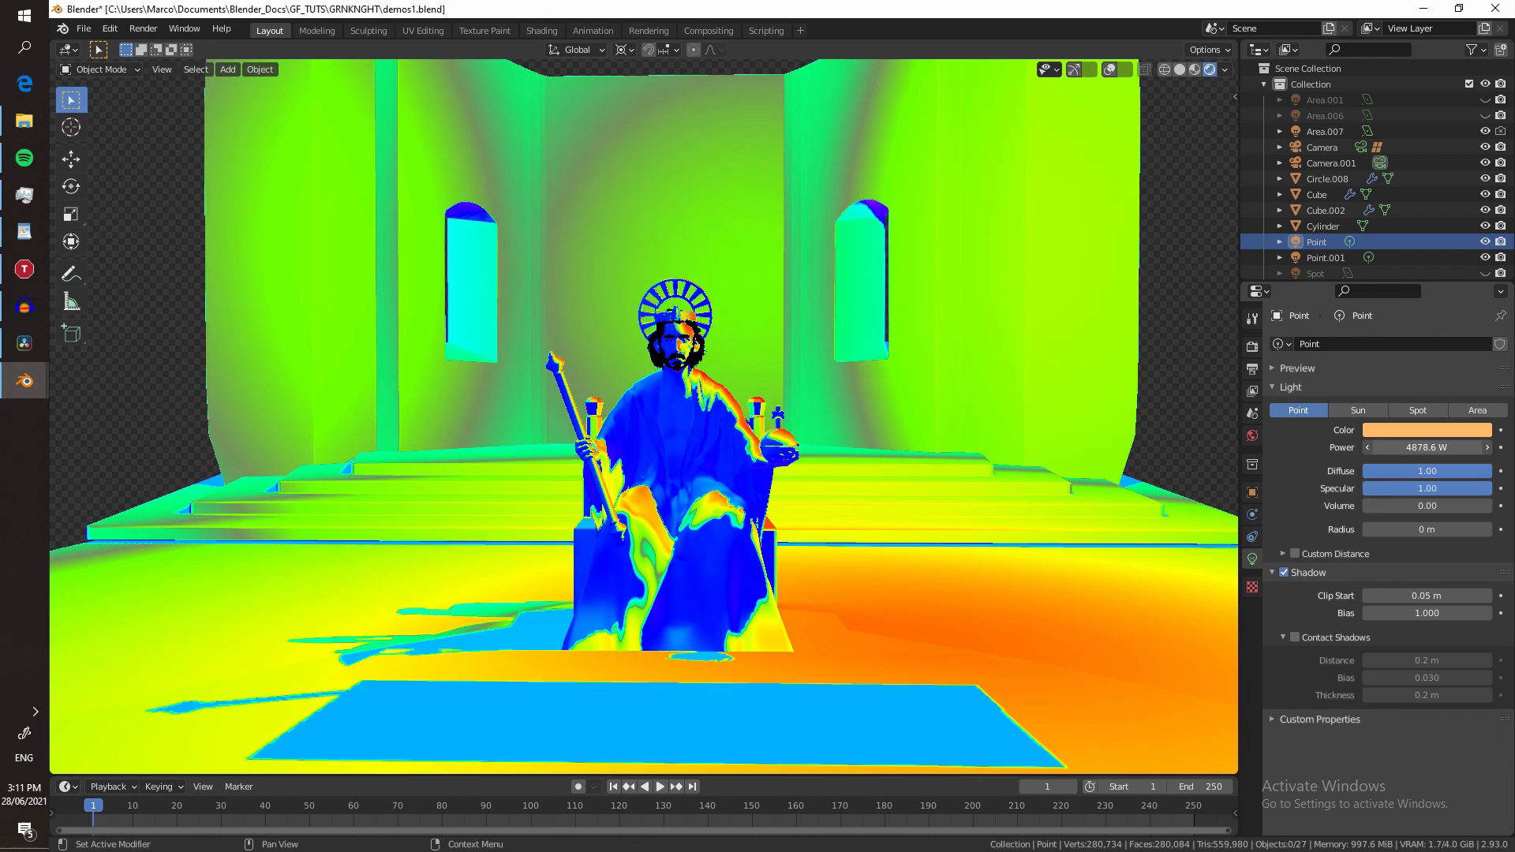
{"action": "type", "text": "20"}
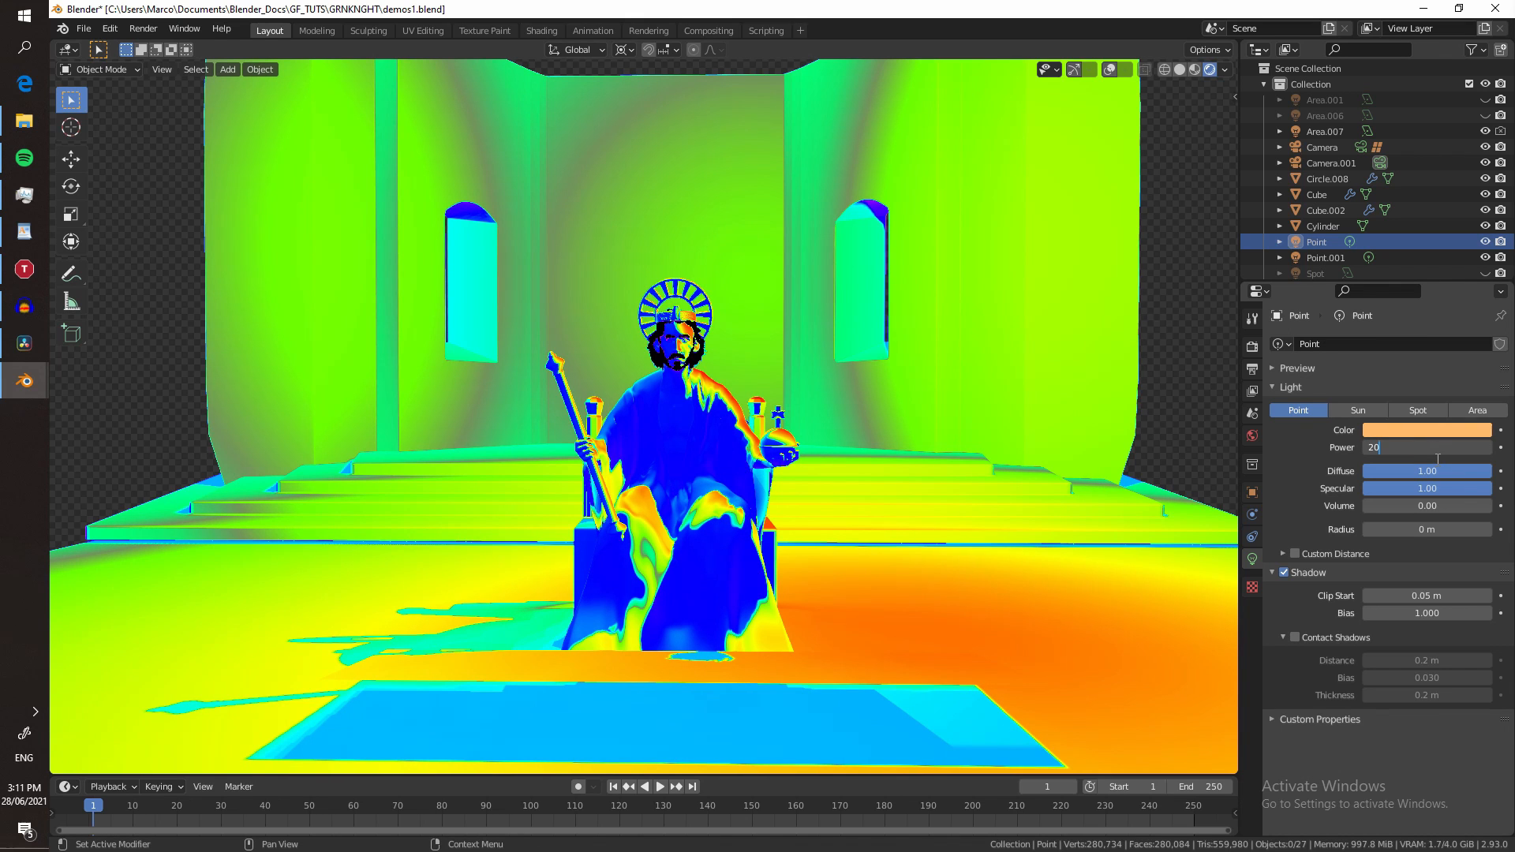
{"action": "type", "text": "2000 W"}
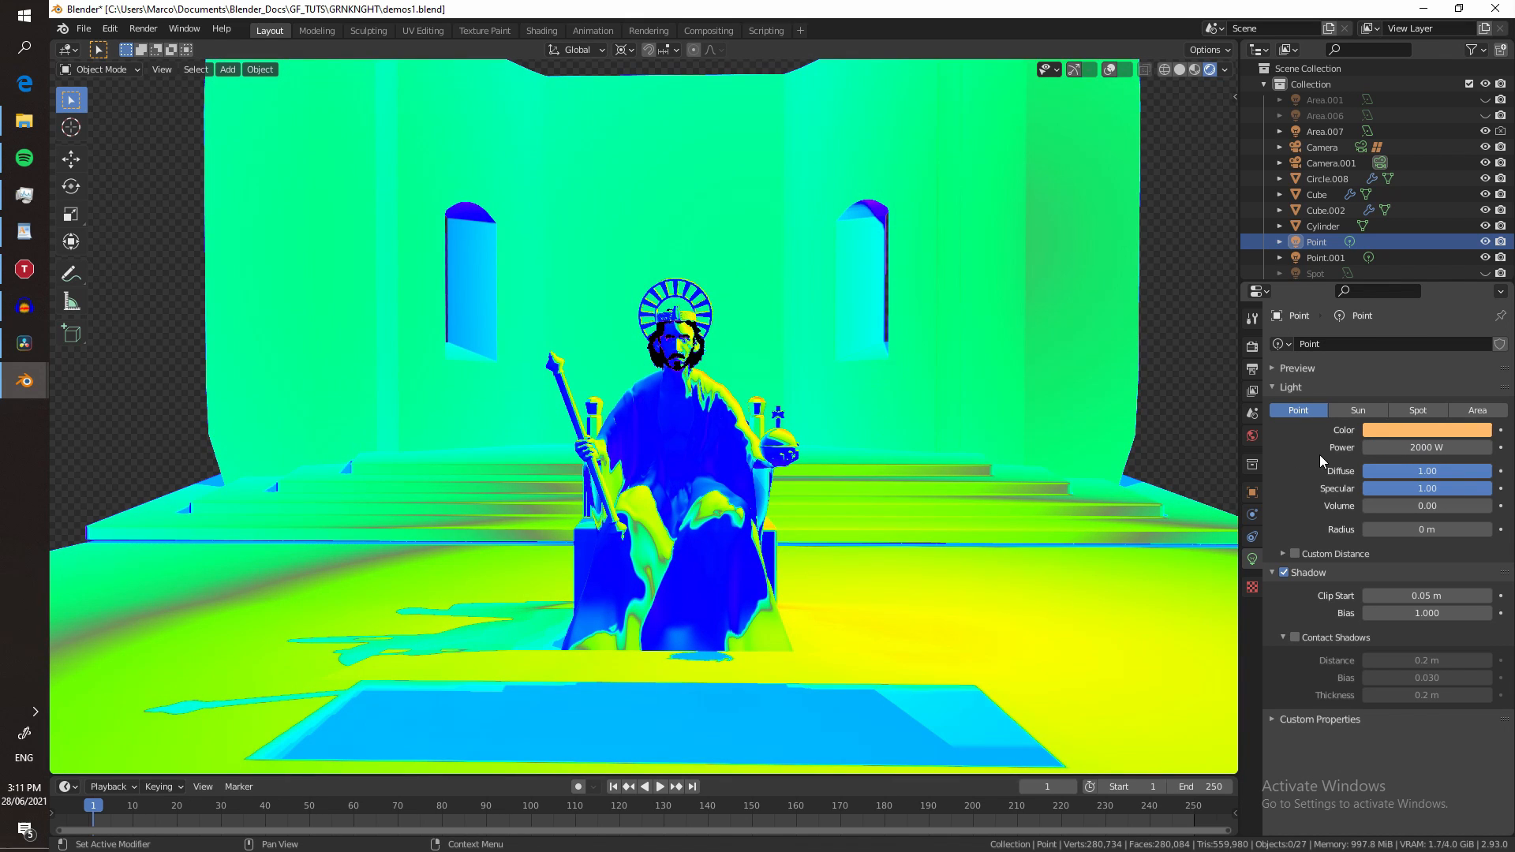
{"action": "left_click", "coordinate": [1252, 347]}
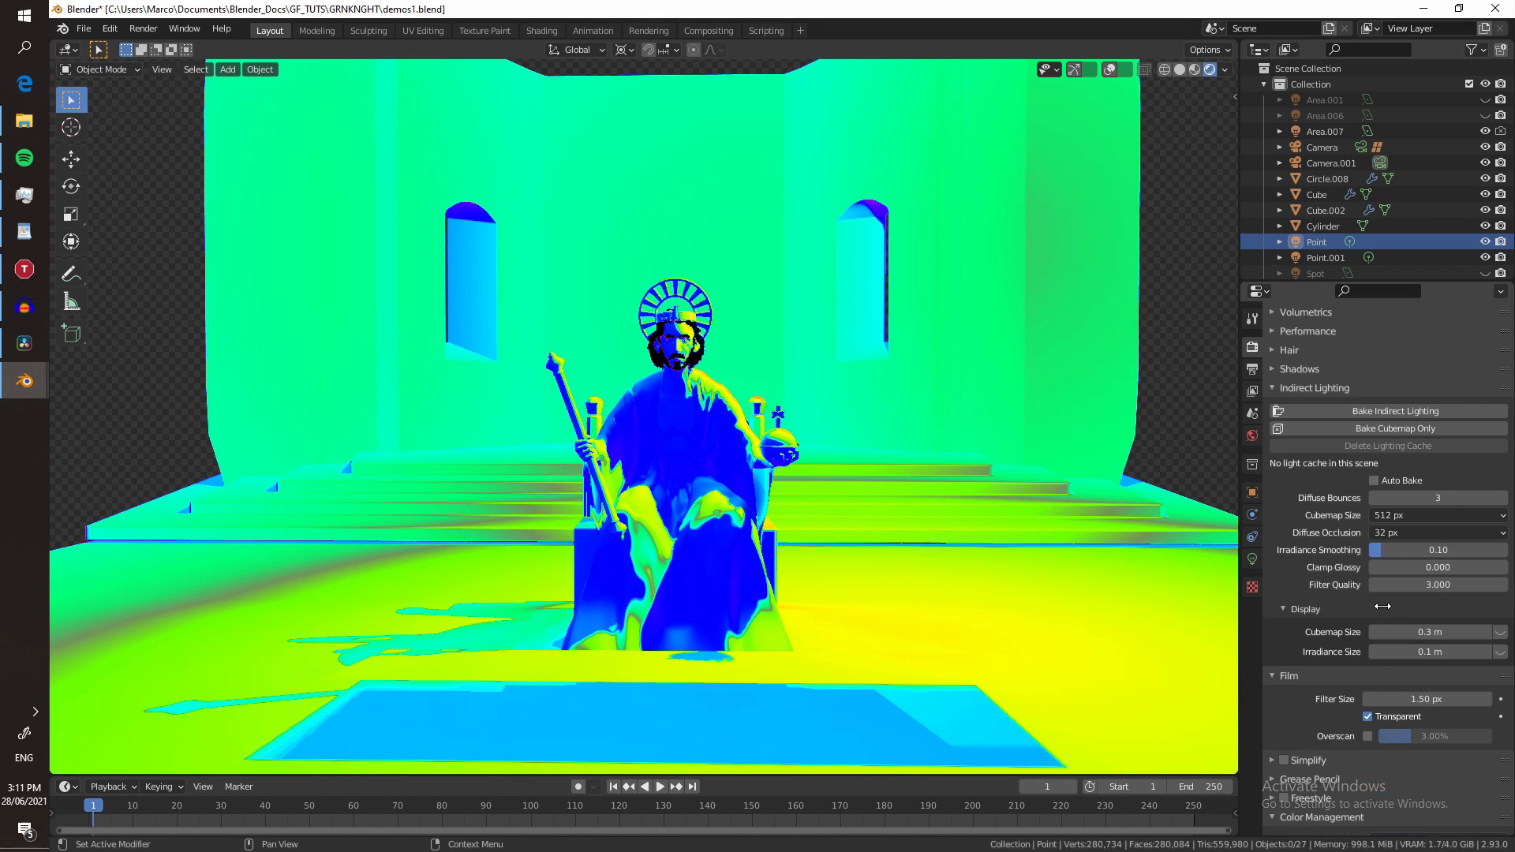
Set the View Transform back to Filmic for normal colours.
{"action": "left_click", "coordinate": [1435, 611]}
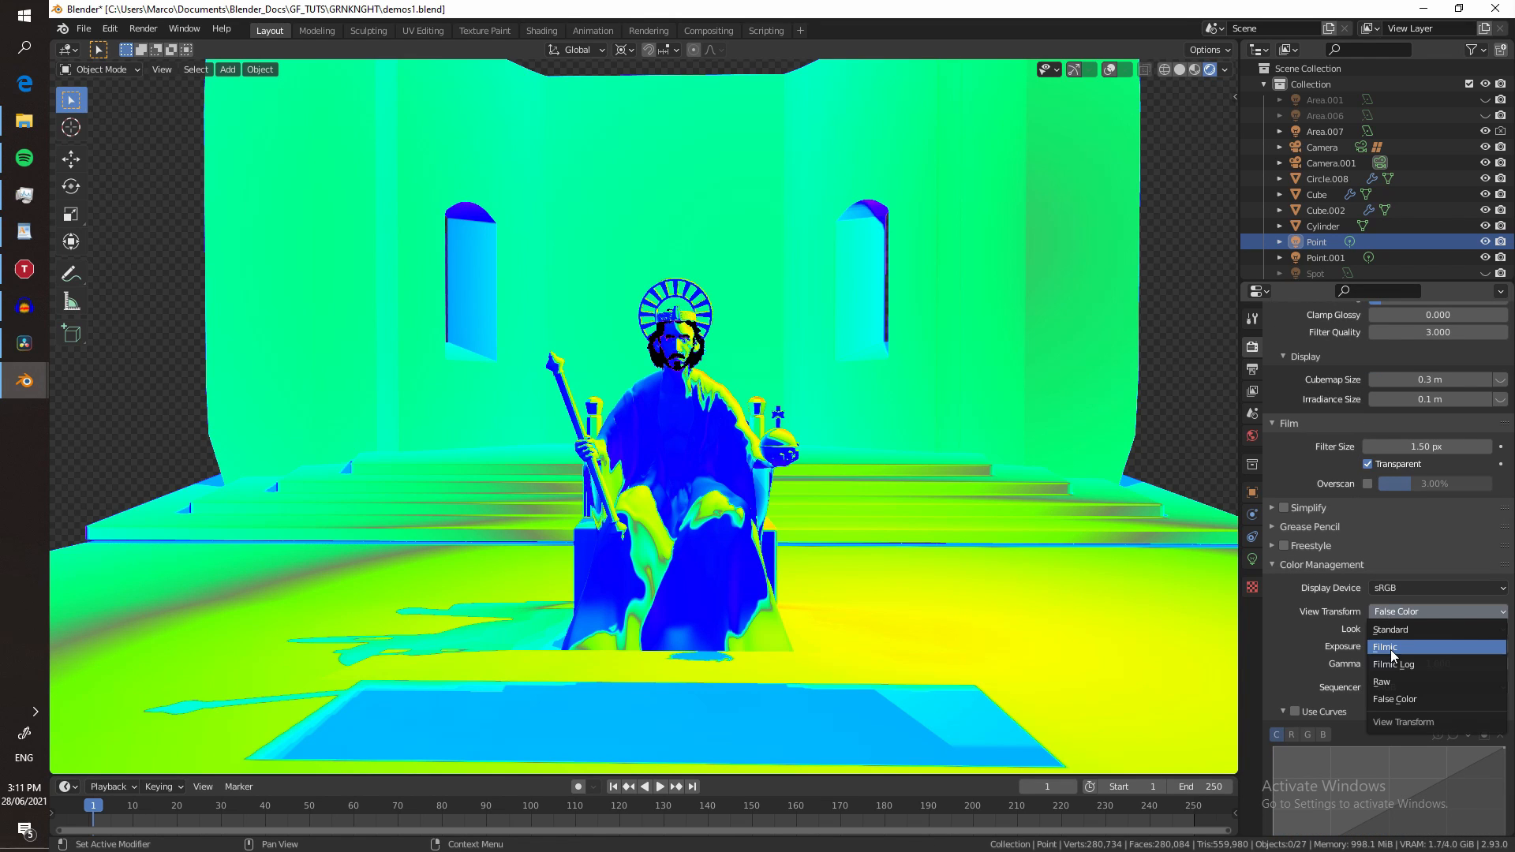
{"action": "left_click", "coordinate": [1384, 647]}
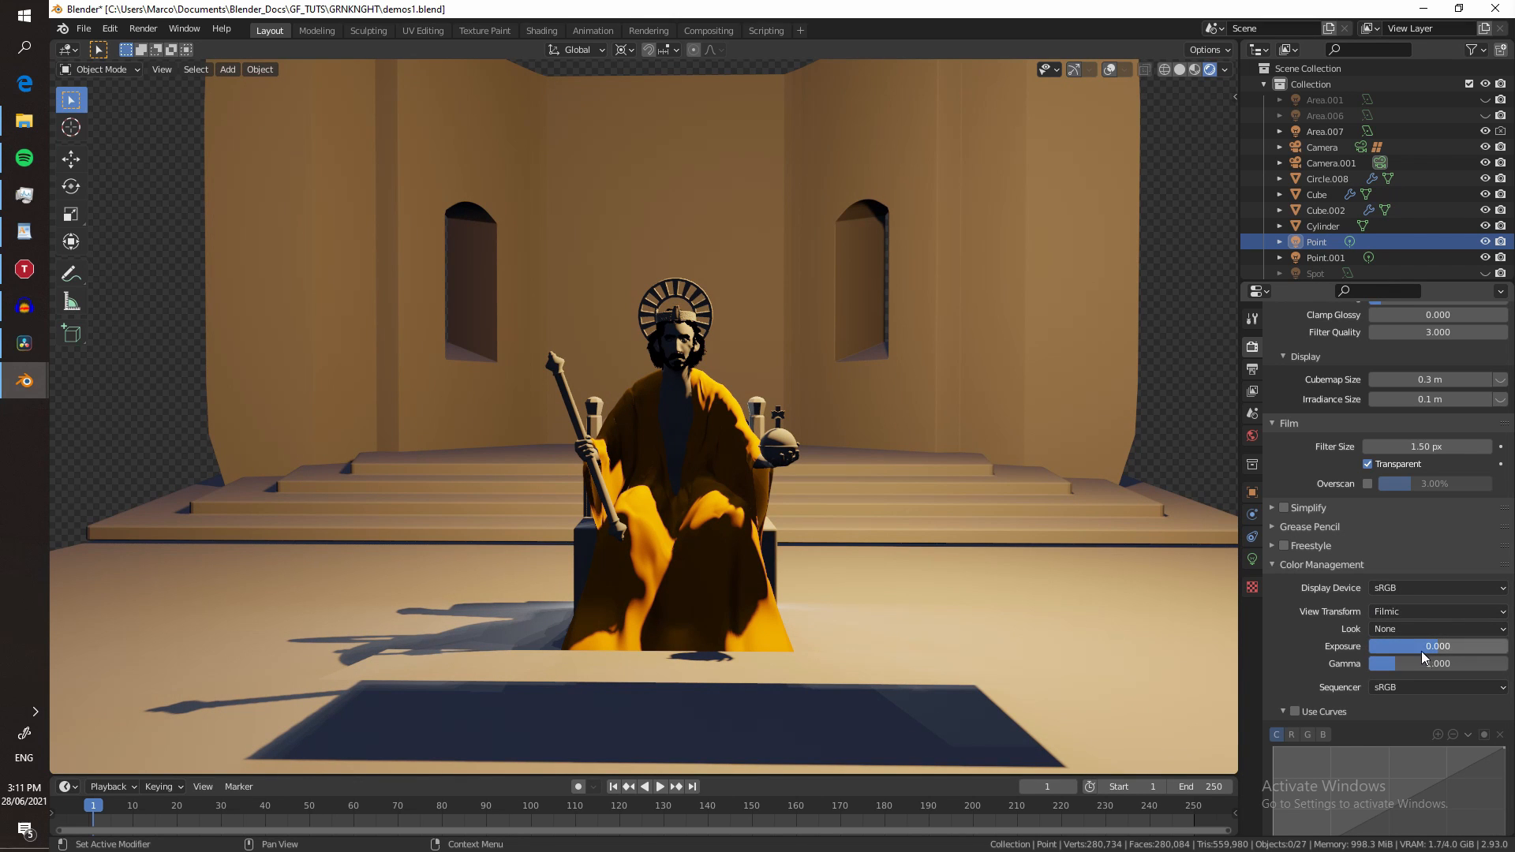
{"action": "mouse_move", "coordinate": [1436, 645]}
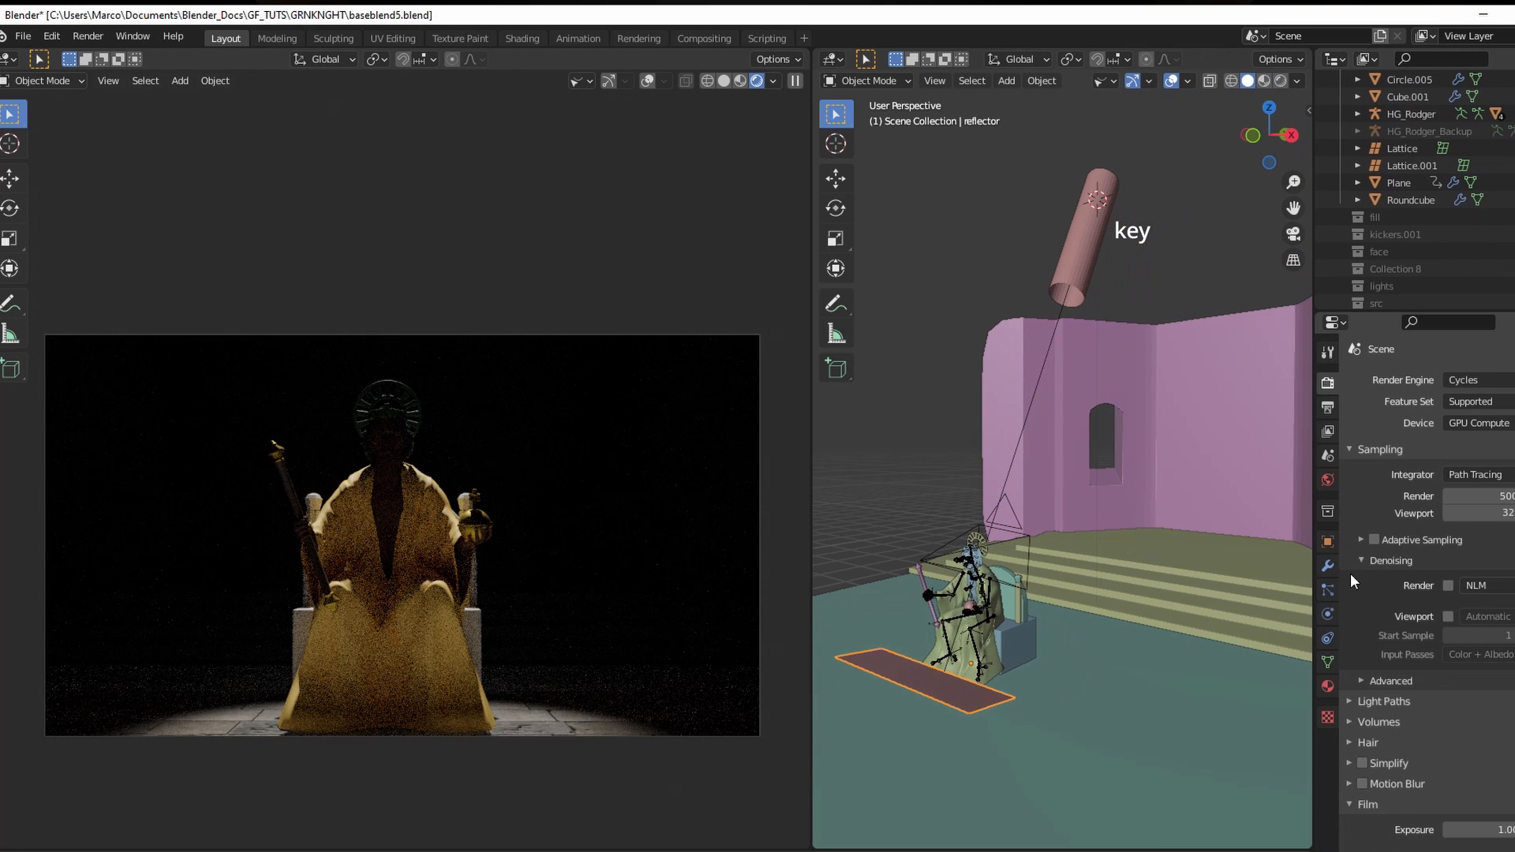
Show the reflector object's transform and visibility in Object Properties.
{"action": "left_click", "coordinate": [1327, 541]}
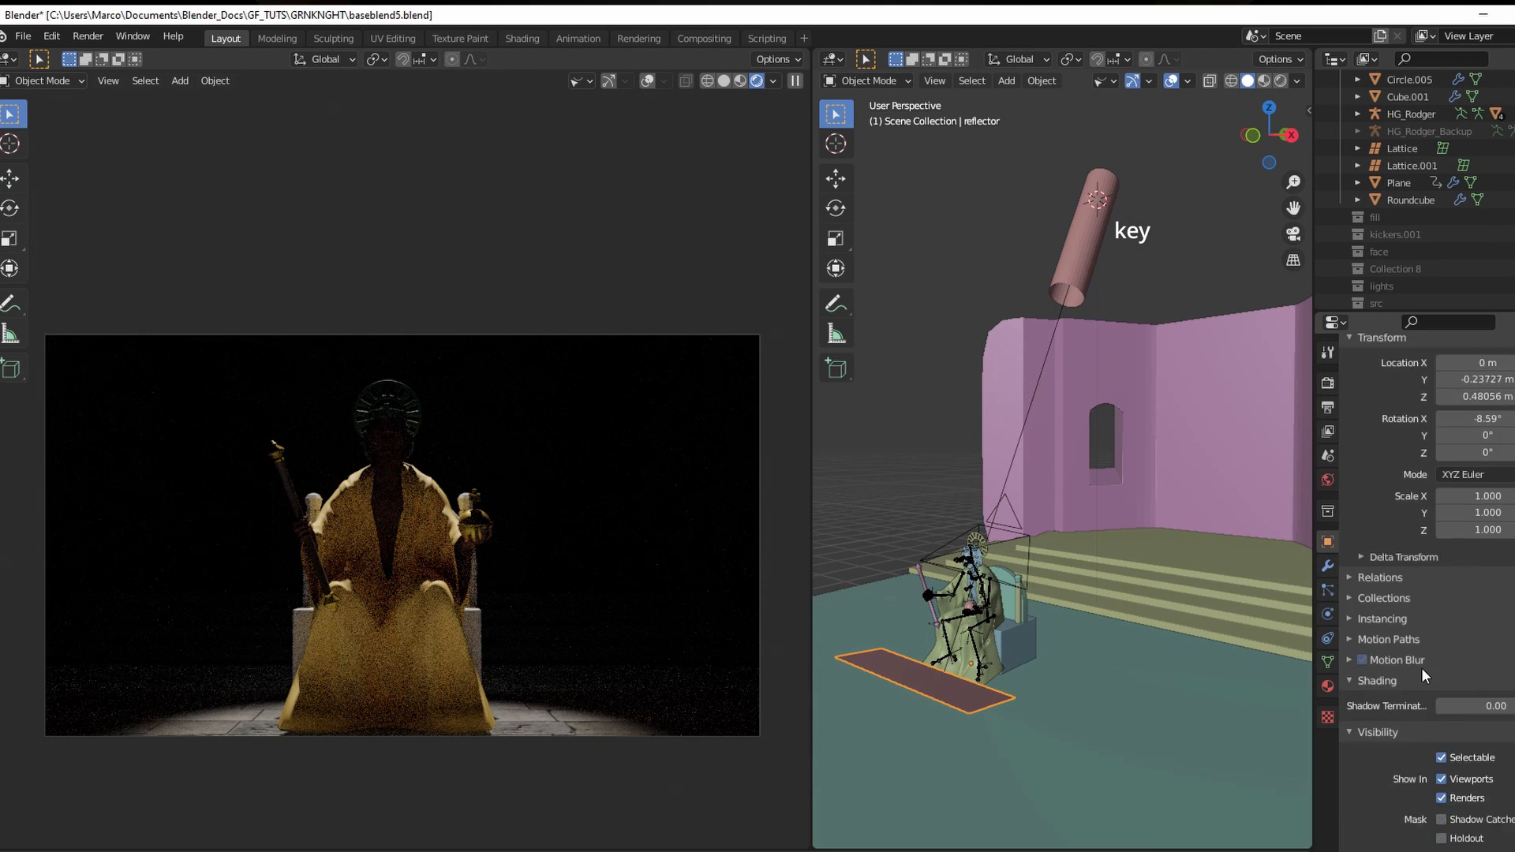